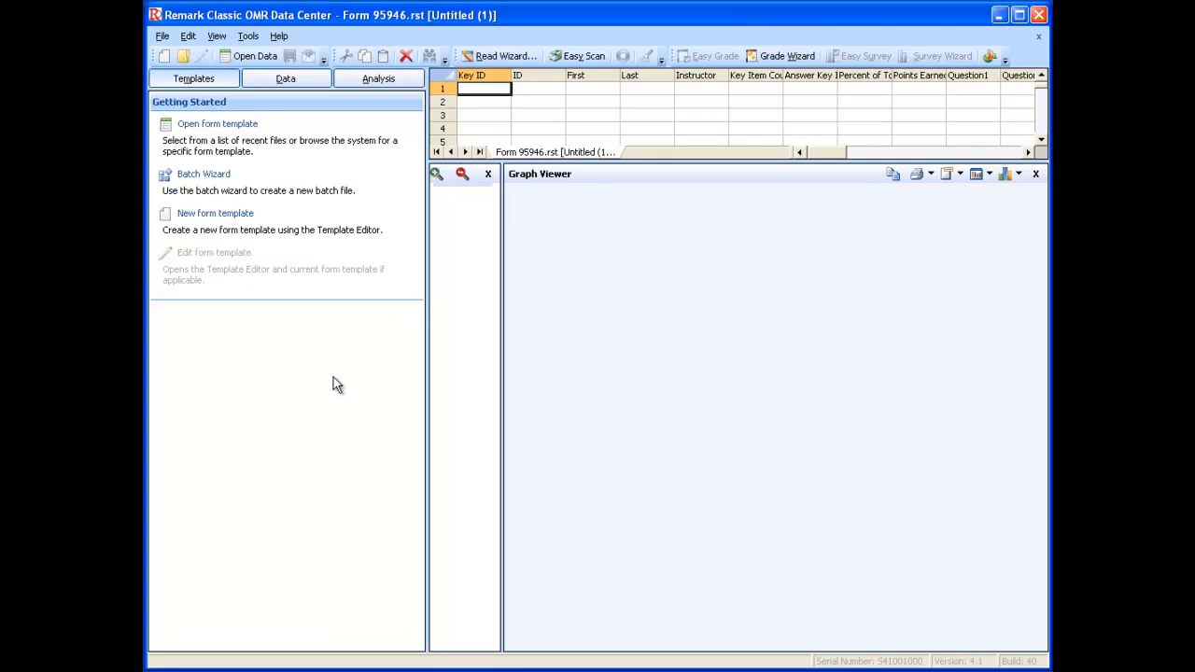
mouse_move(241, 124)
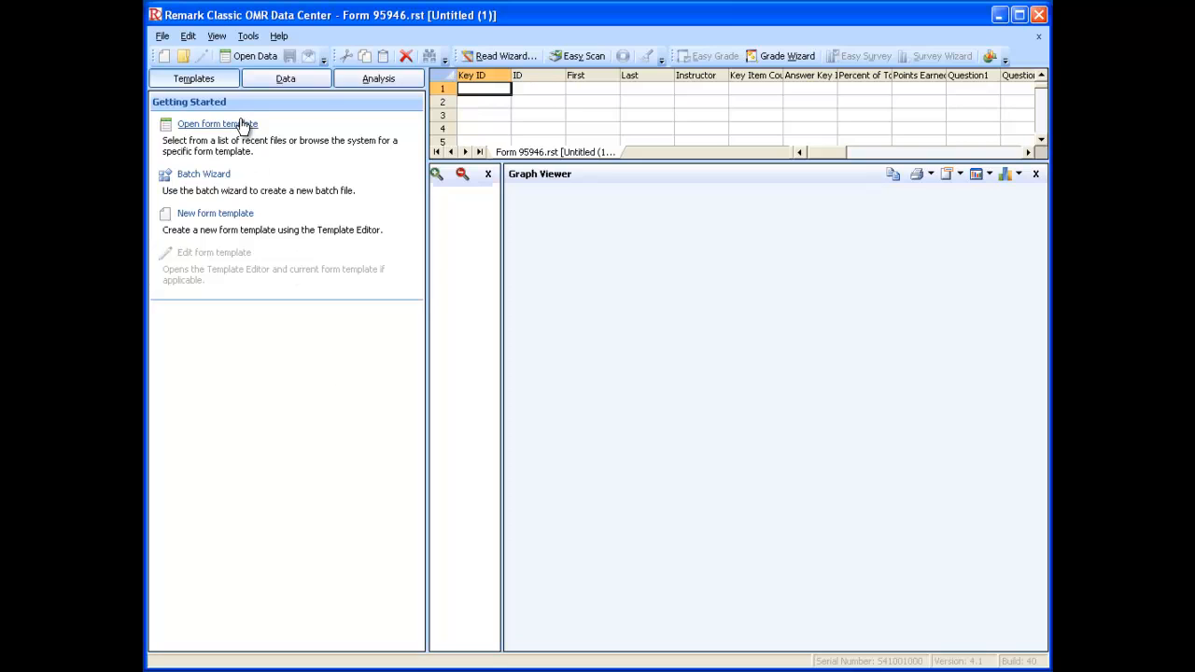
Step: List the recent form templates, then browse for other templates and cancel the file dialog
left_click(216, 123)
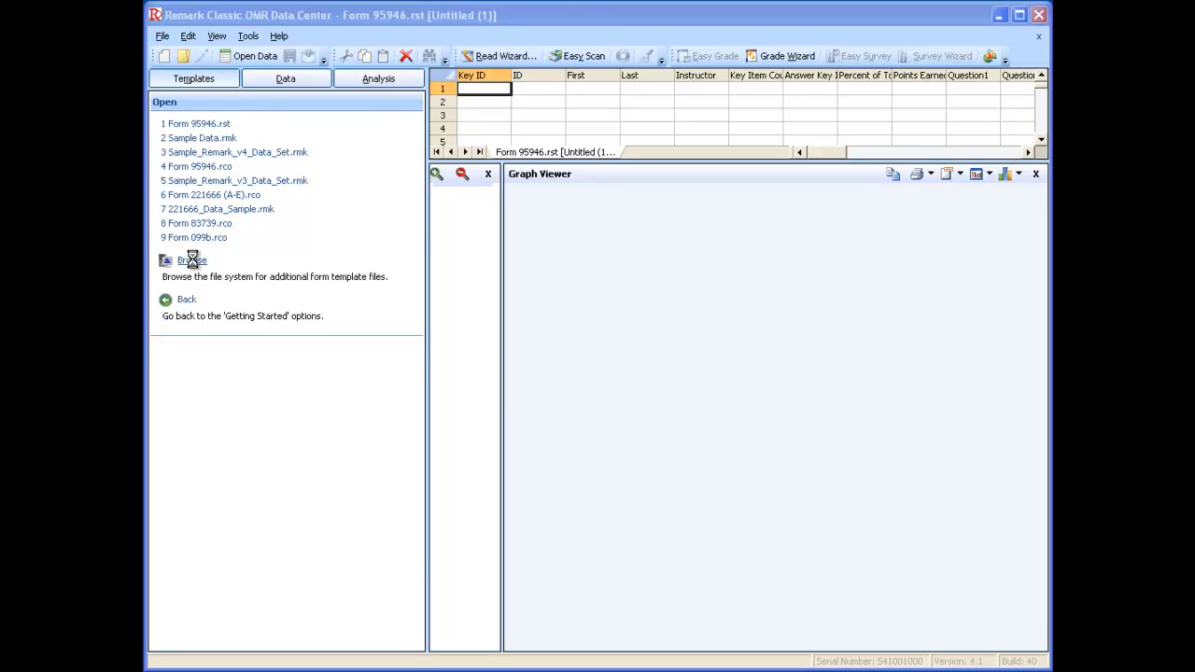
left_click(193, 260)
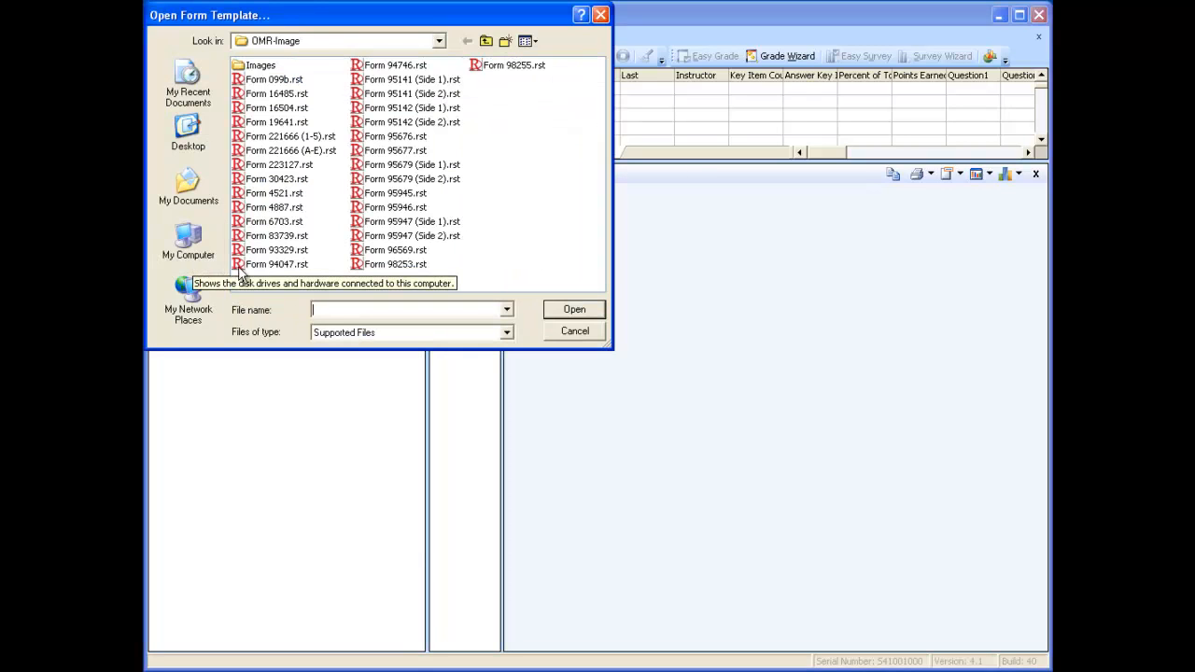
left_click(393, 208)
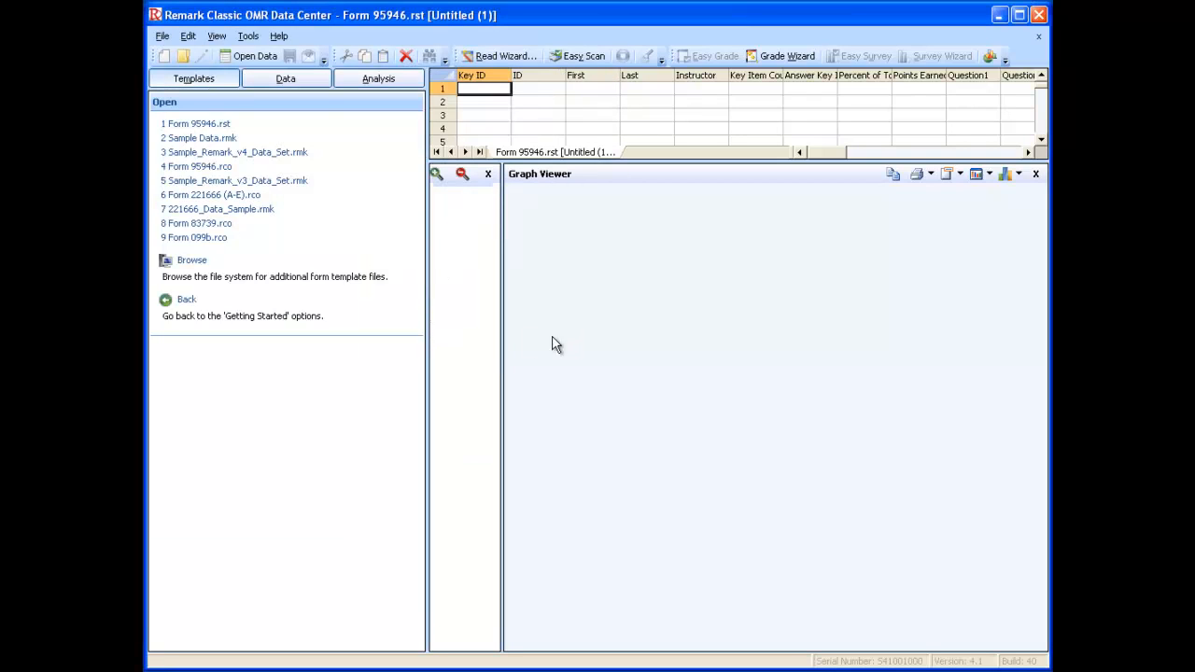
mouse_move(360, 357)
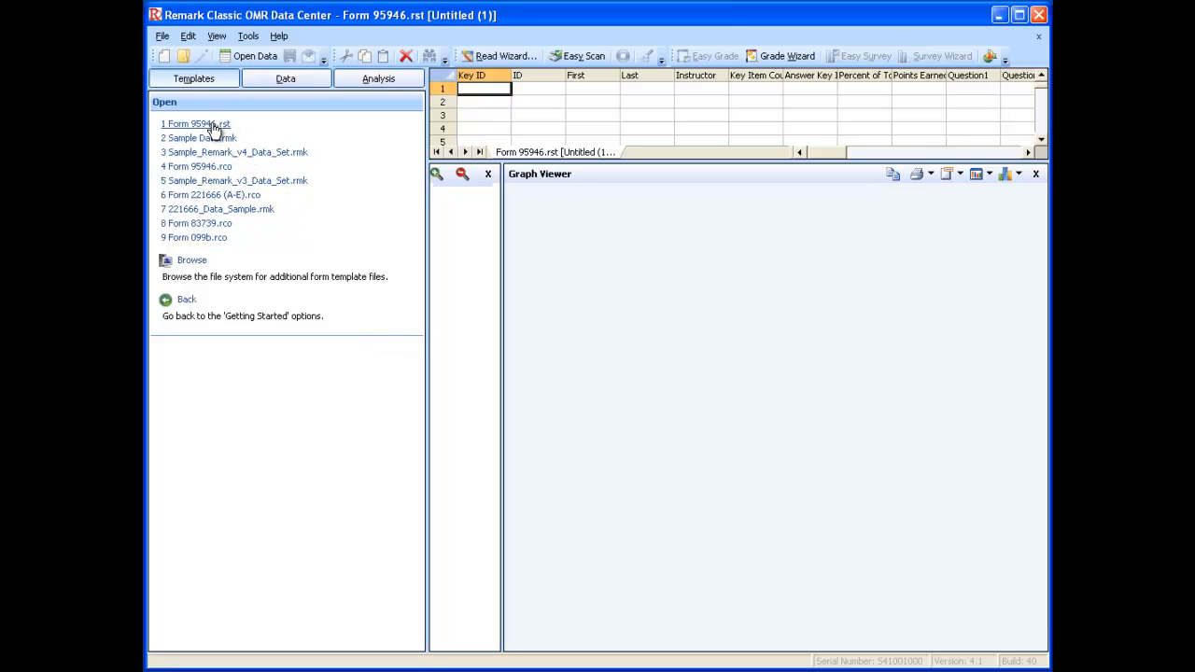
Step: Open the recent Form 95946.rst template and start reading answer sheets via the Read Wizard
left_click(196, 123)
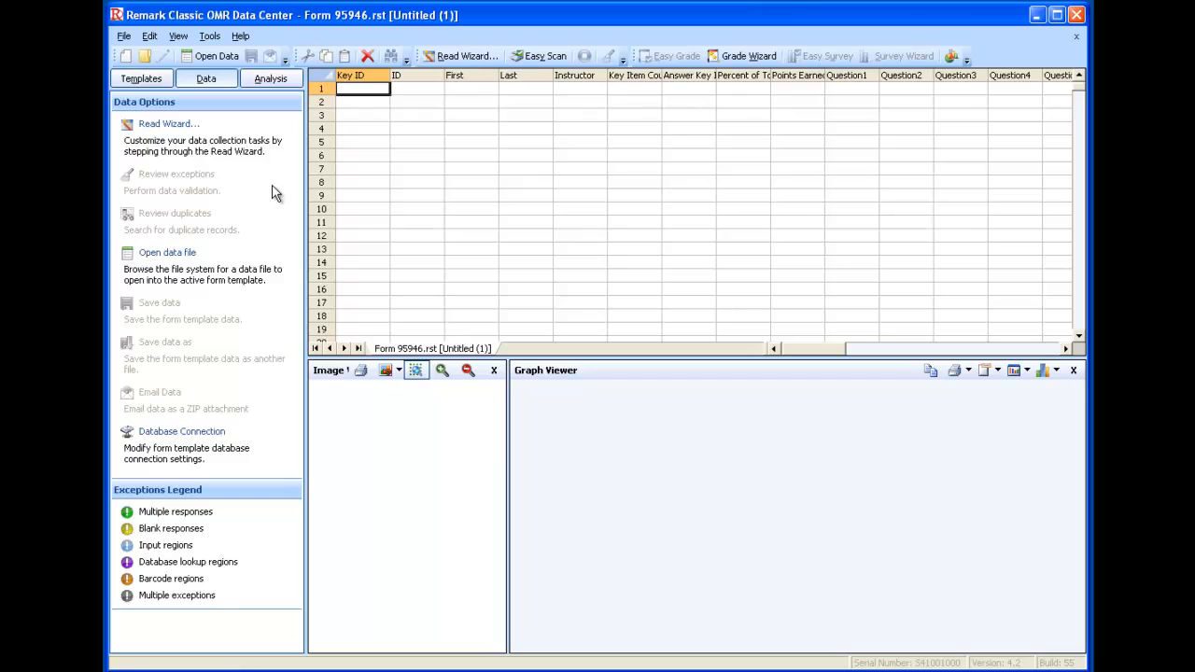
mouse_move(539, 56)
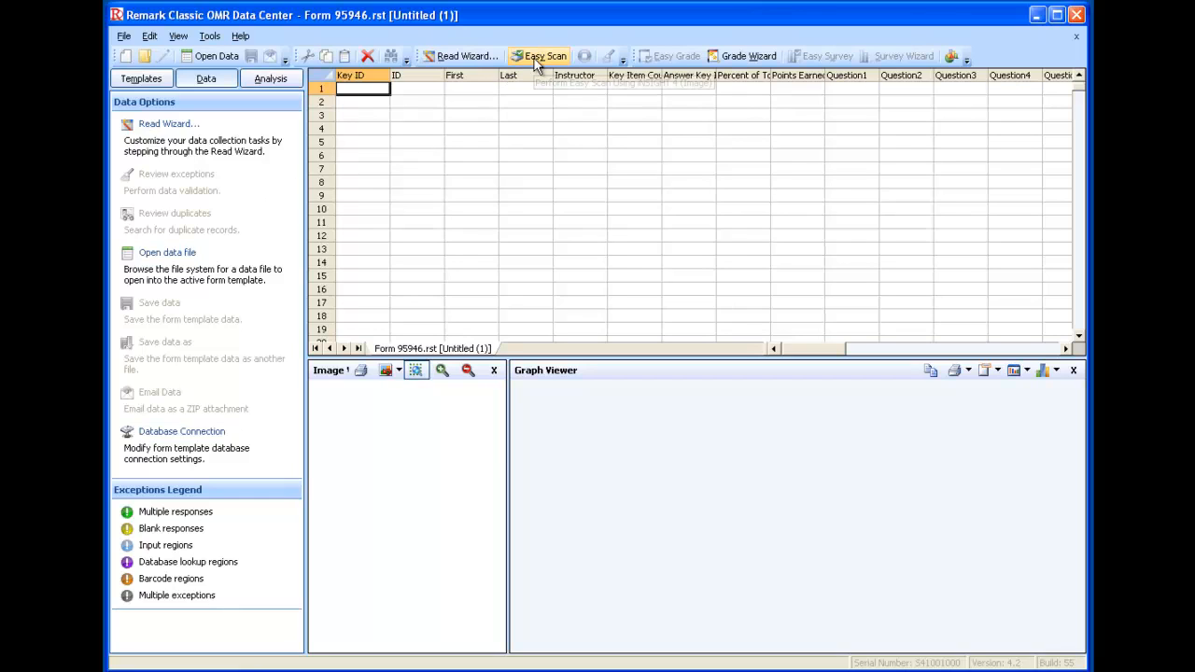
mouse_move(545, 56)
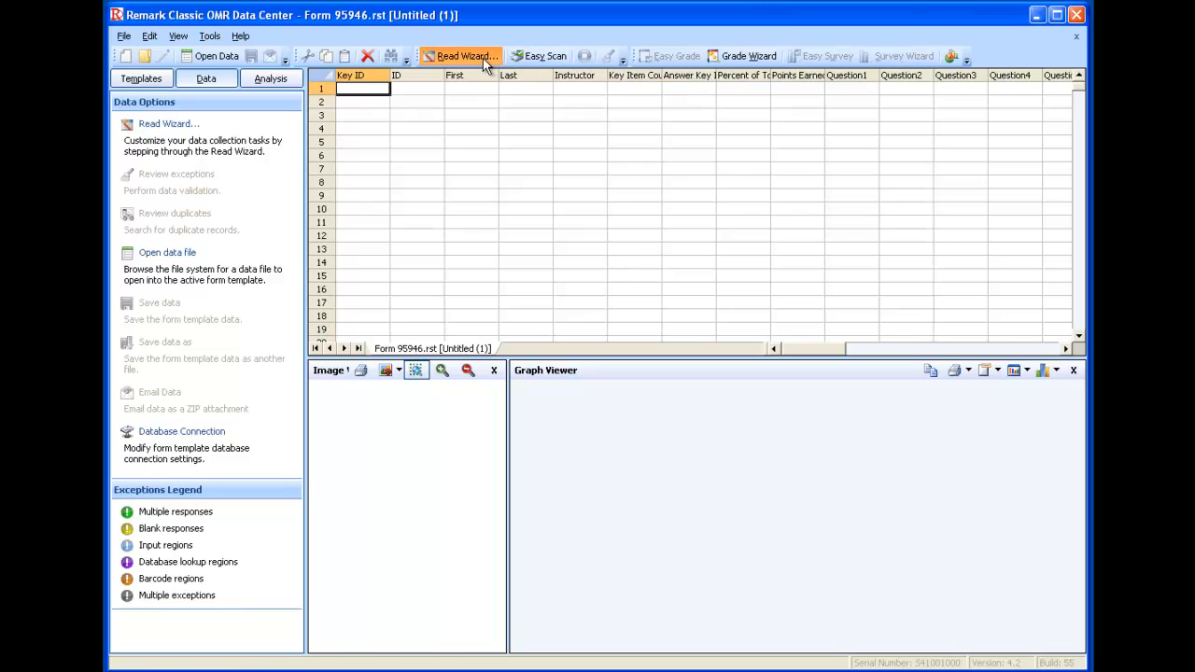
left_click(463, 56)
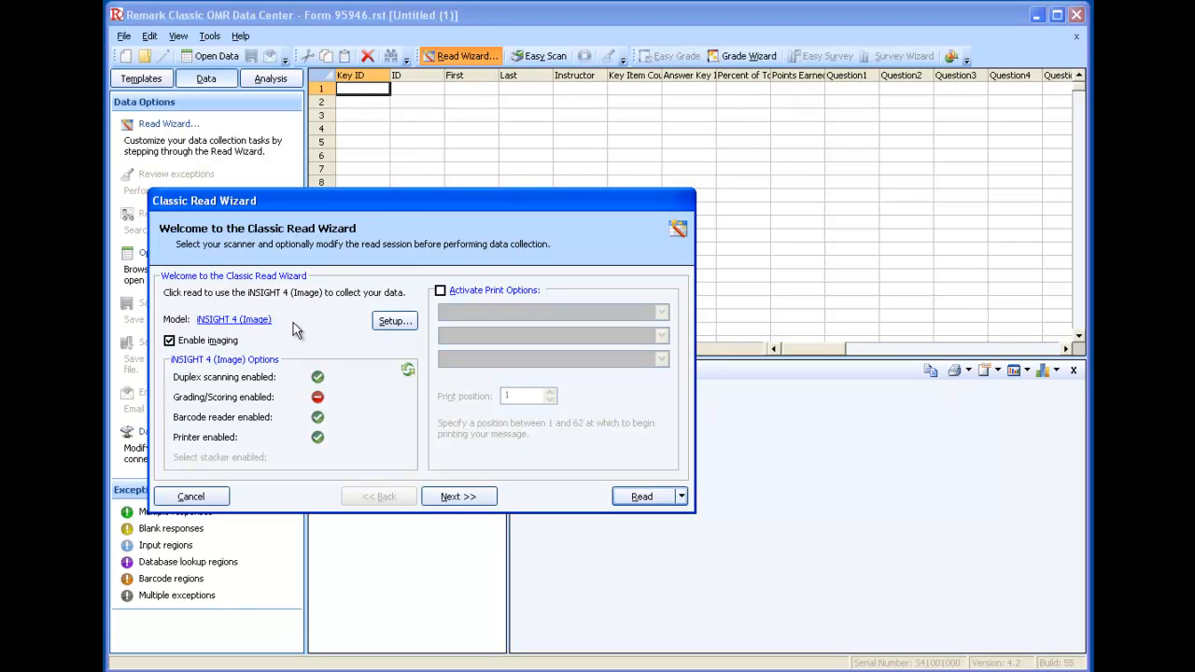
left_click(191, 496)
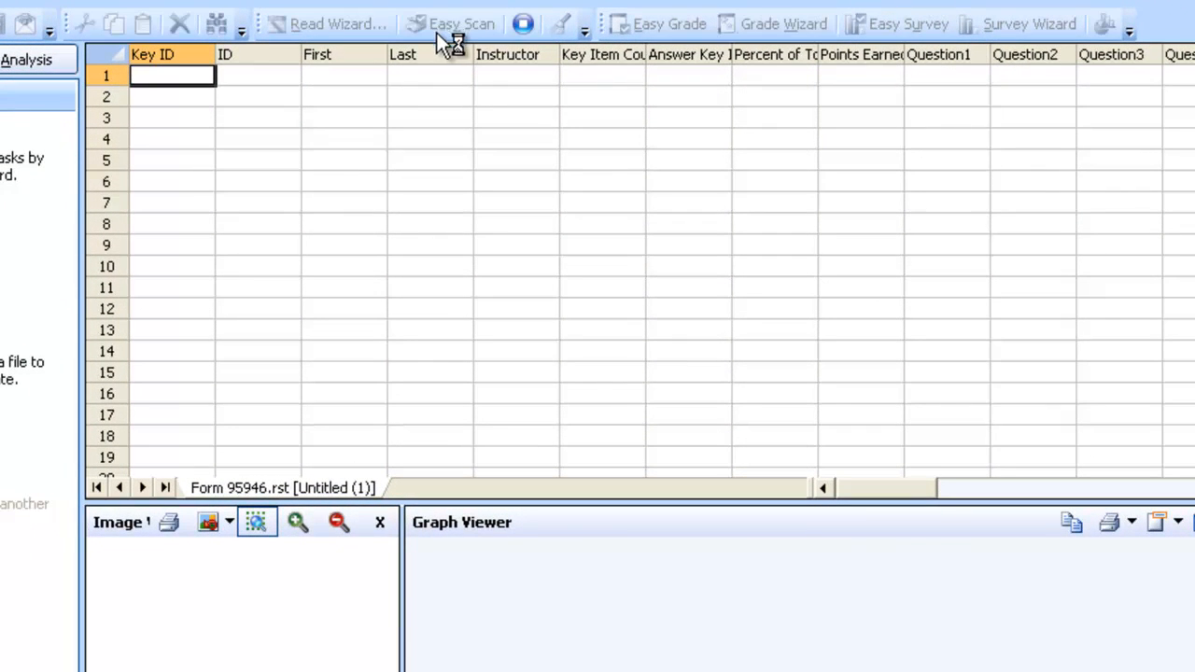
Step: Wait for the scan to fill the Untitled (2) data tab with student records
left_click(461, 23)
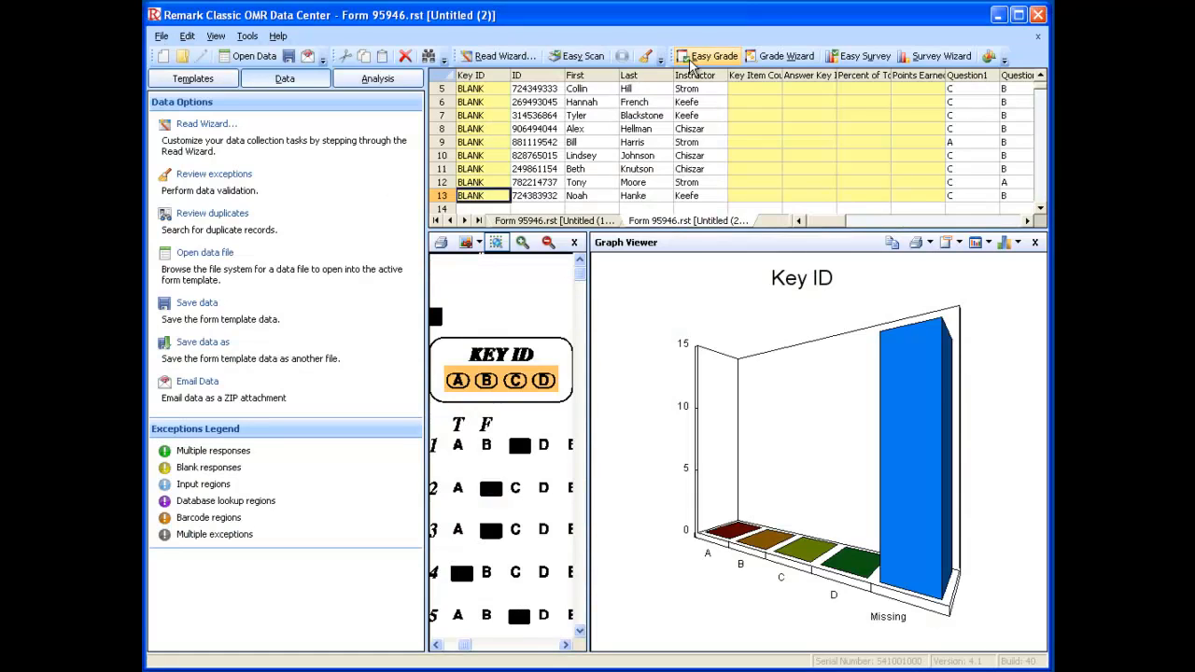
mouse_move(715, 56)
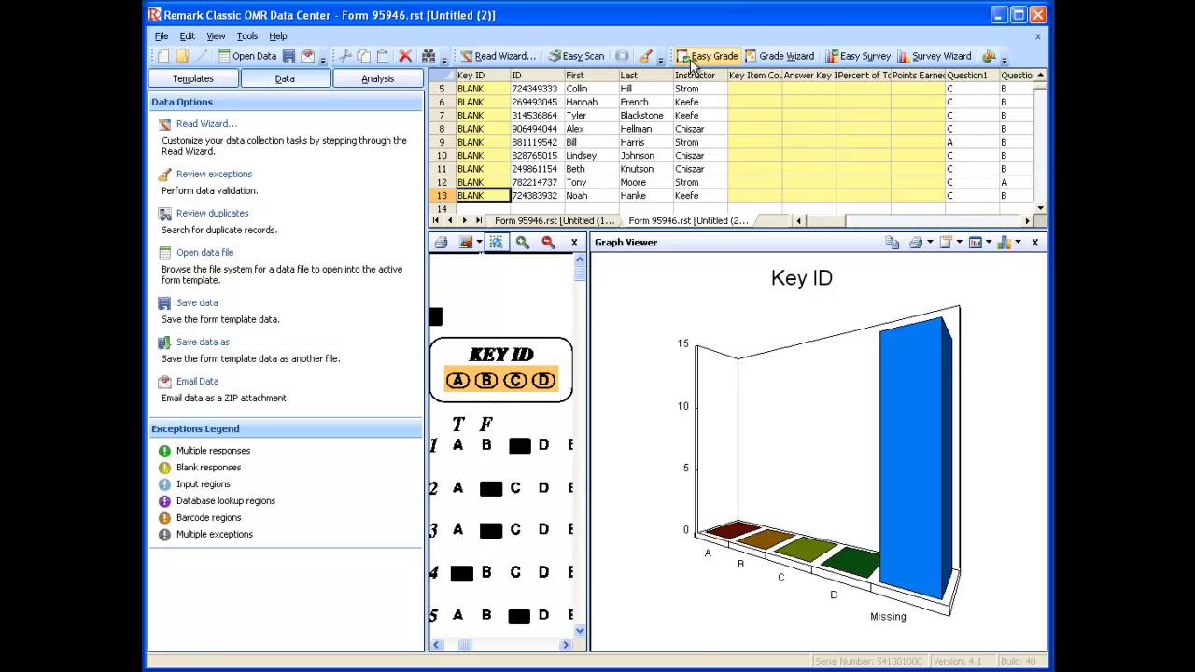
mouse_move(784, 56)
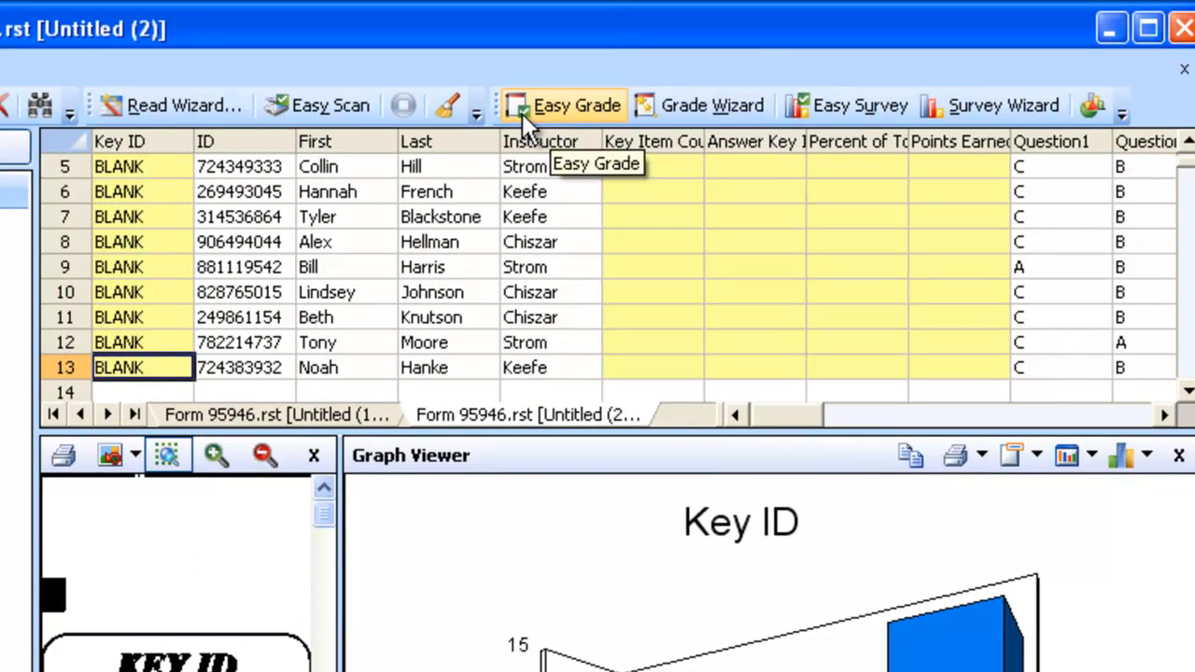
Step: Grade the data with Easy Grade, producing a Student Statistics Report with a 73.39% class mean
left_click(561, 104)
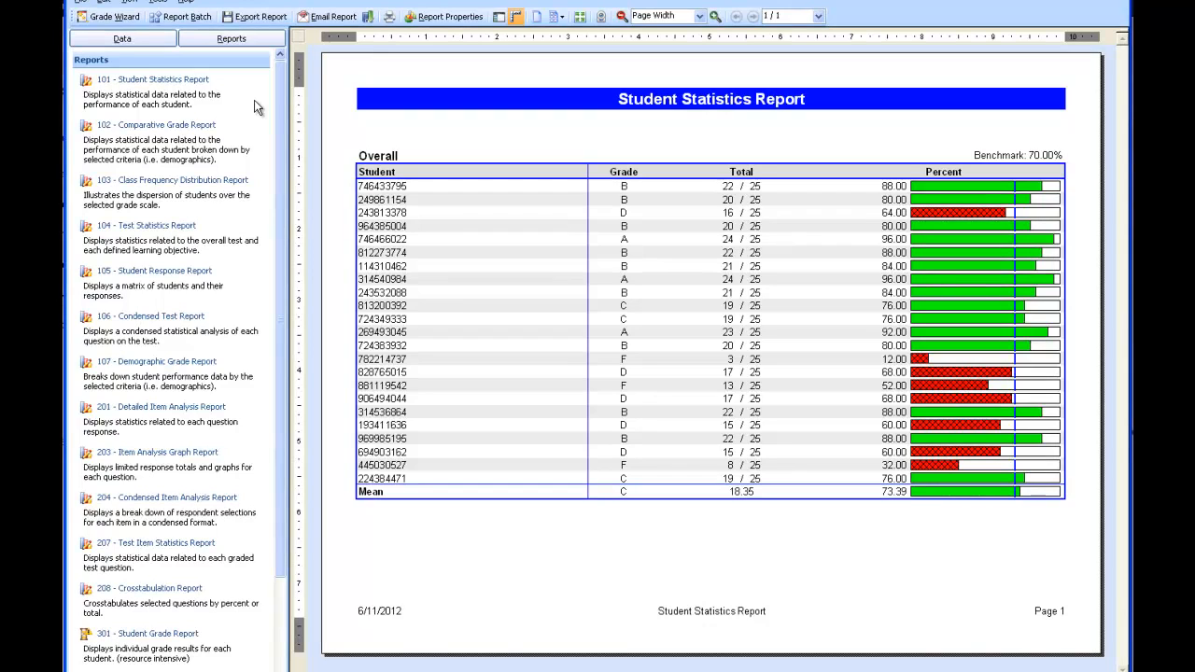
mouse_move(177, 321)
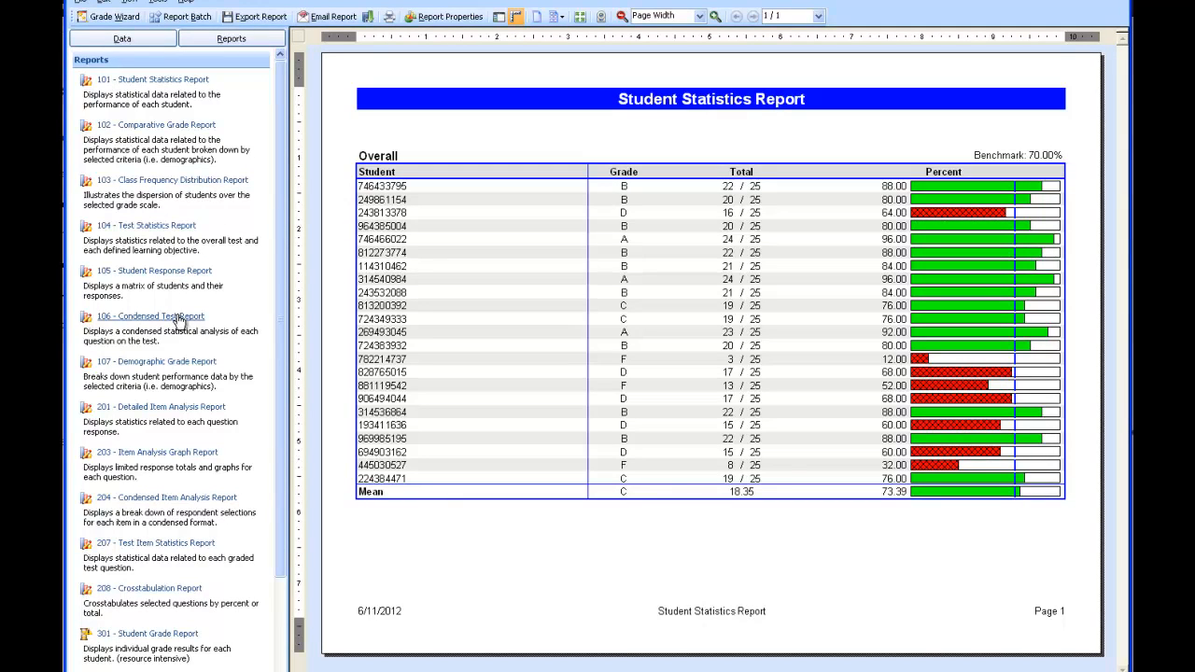
mouse_move(173, 308)
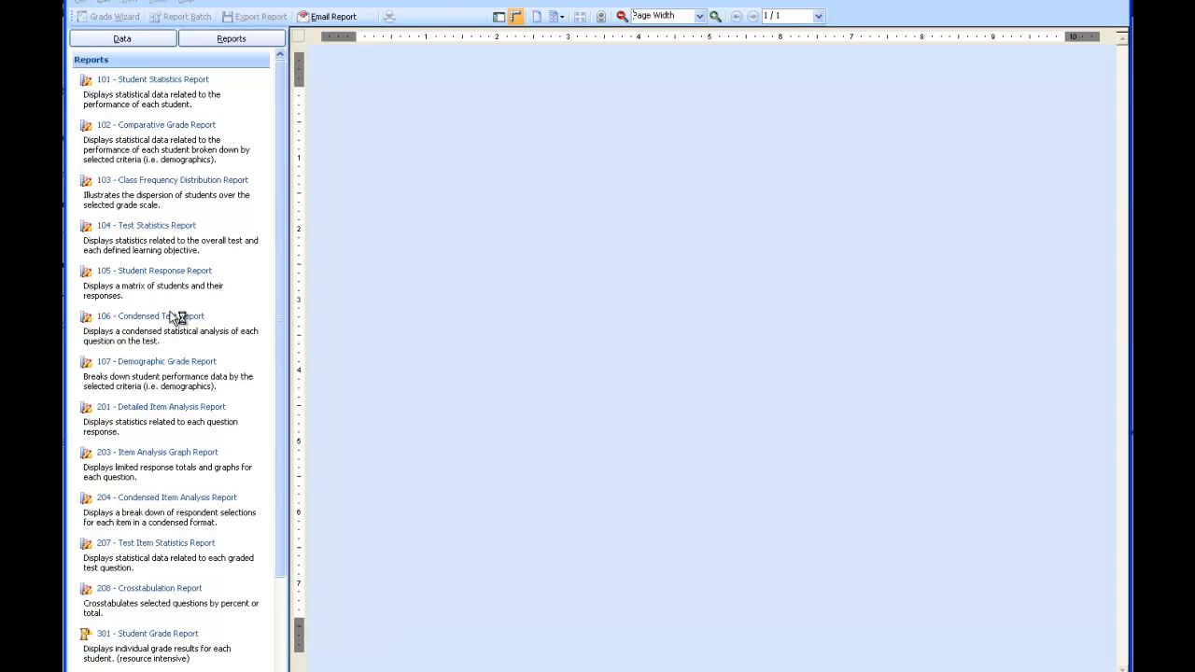
Step: Show report 106 - Condensed Test Report, then preview and cancel the Email and Export options
left_click(151, 315)
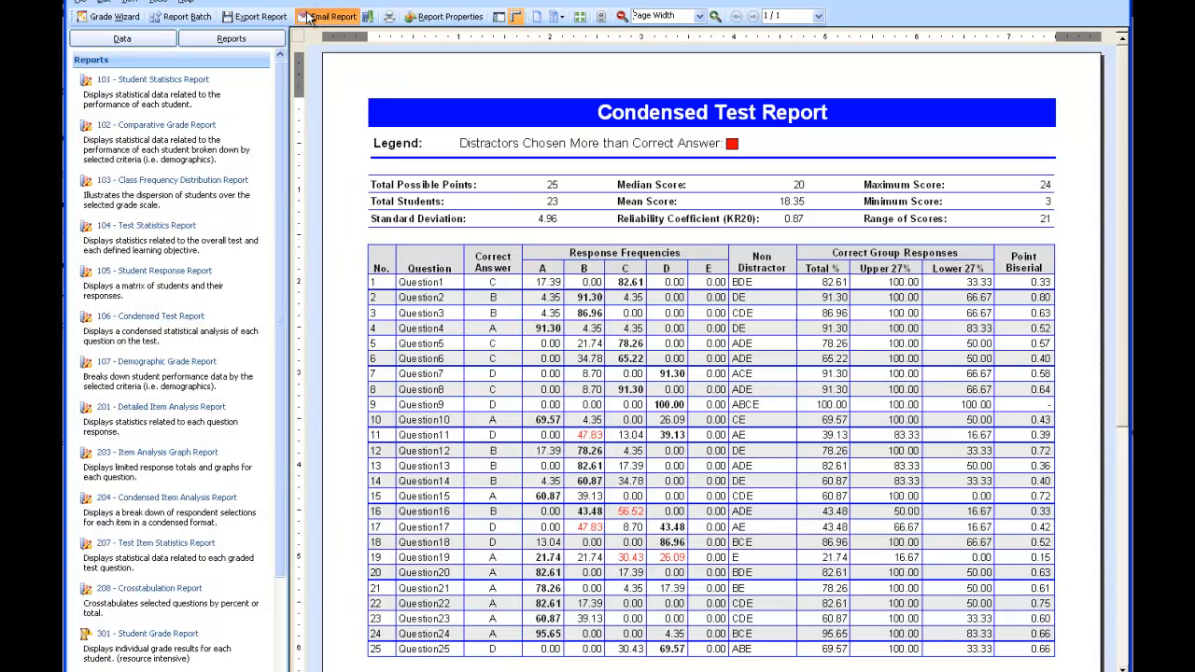
left_click(333, 16)
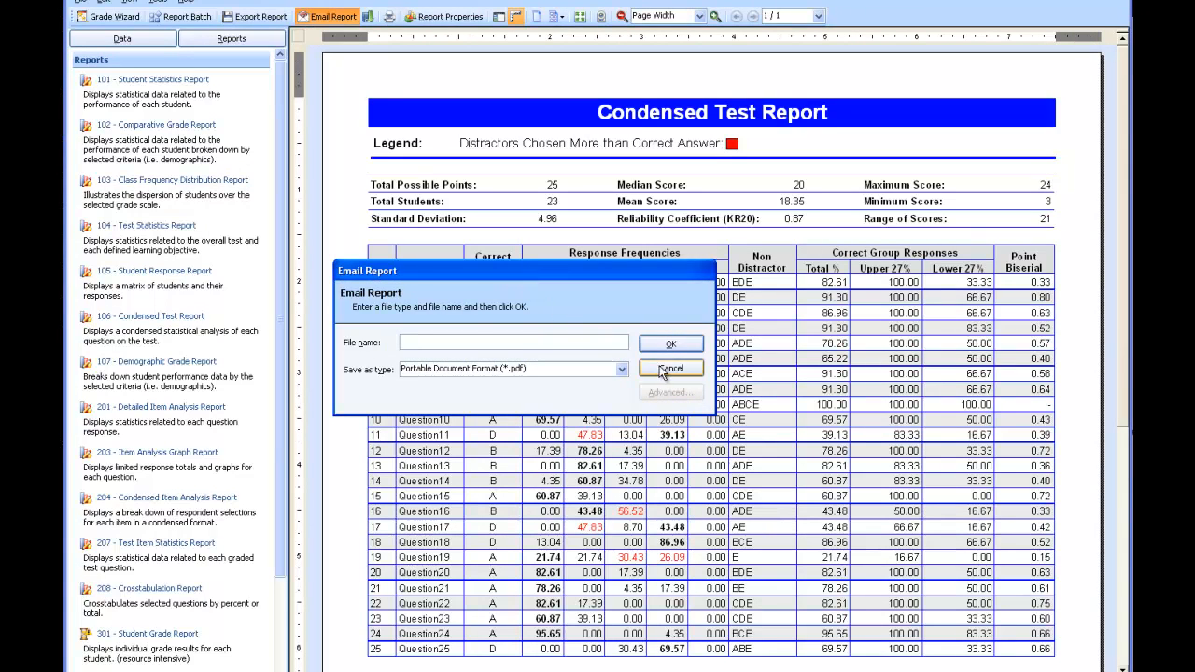
left_click(670, 367)
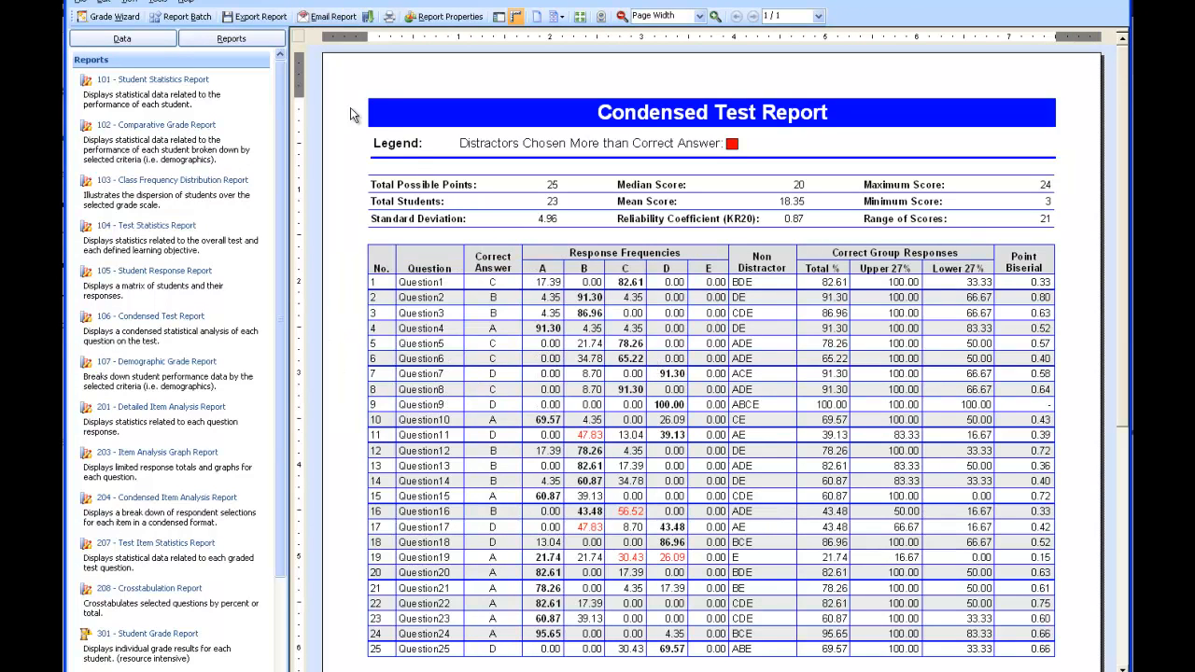
left_click(254, 16)
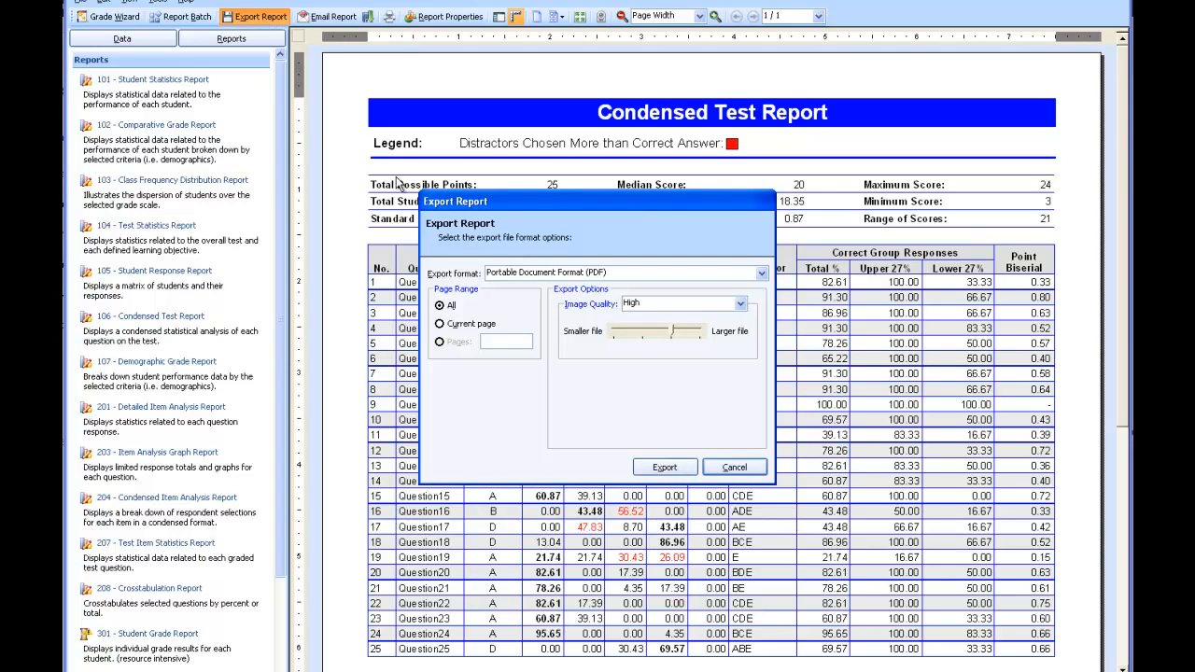
left_click(734, 467)
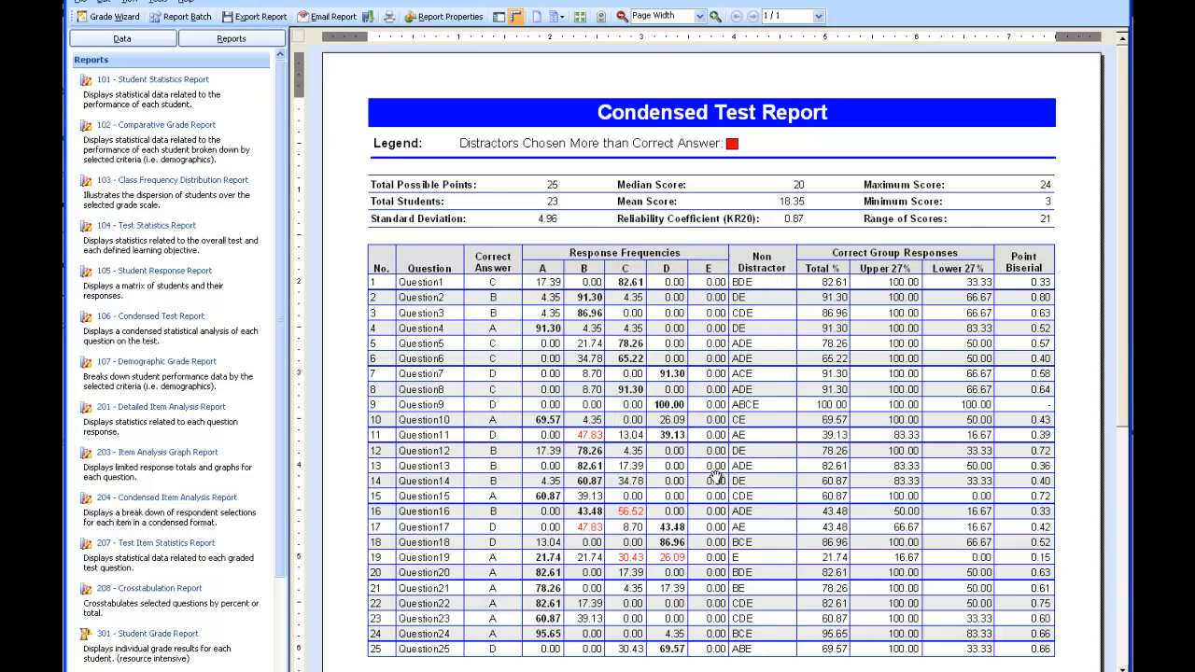